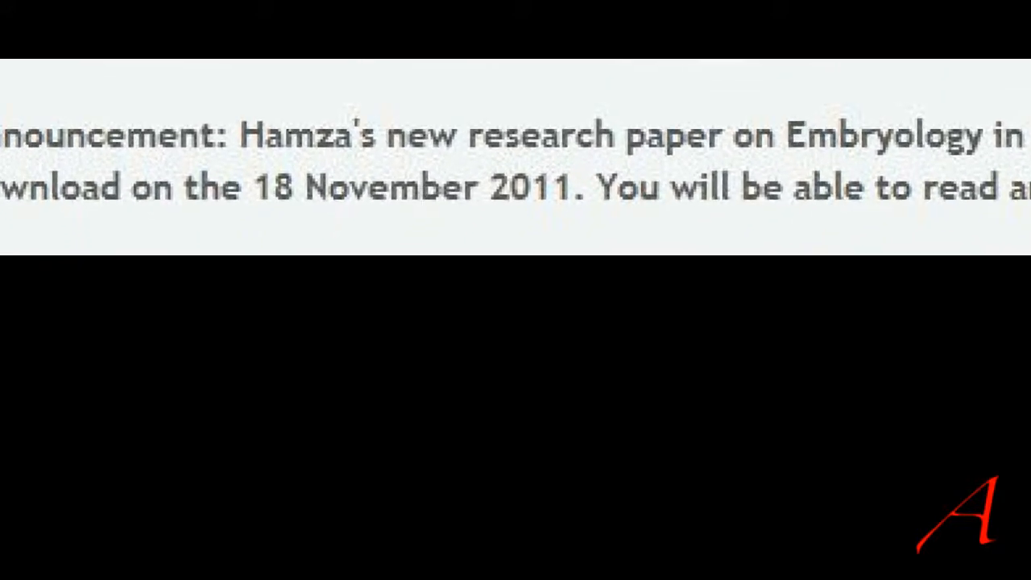
scroll(down, 3)
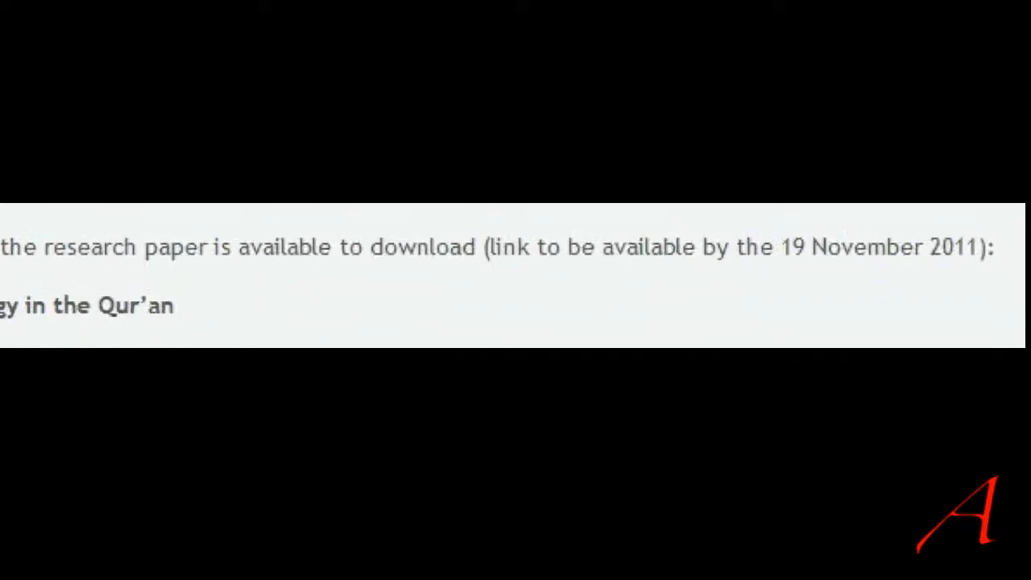